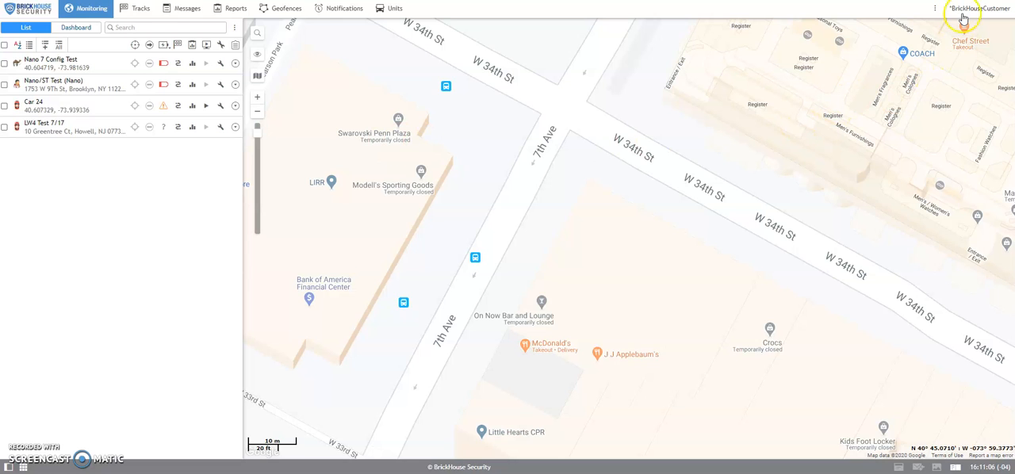
# Reach the Security section of User Settings from the account menu
pyautogui.click(980, 10)
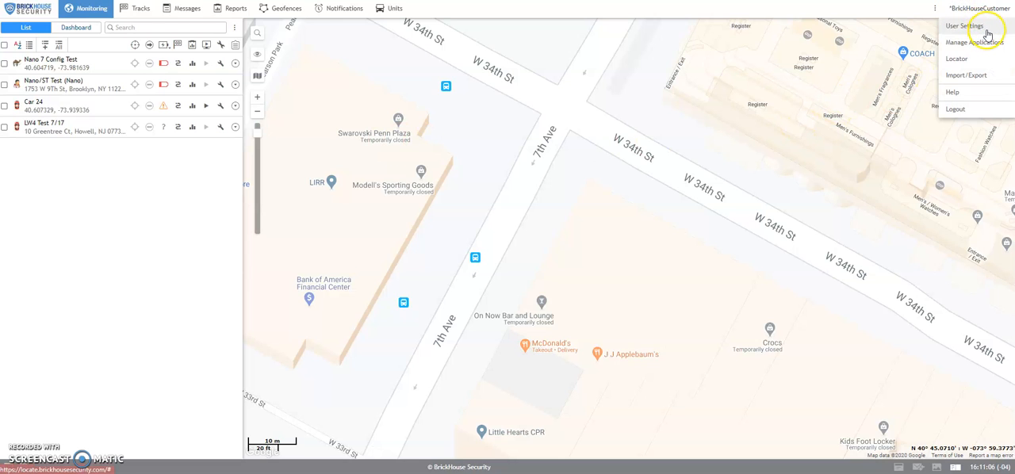
pyautogui.click(965, 26)
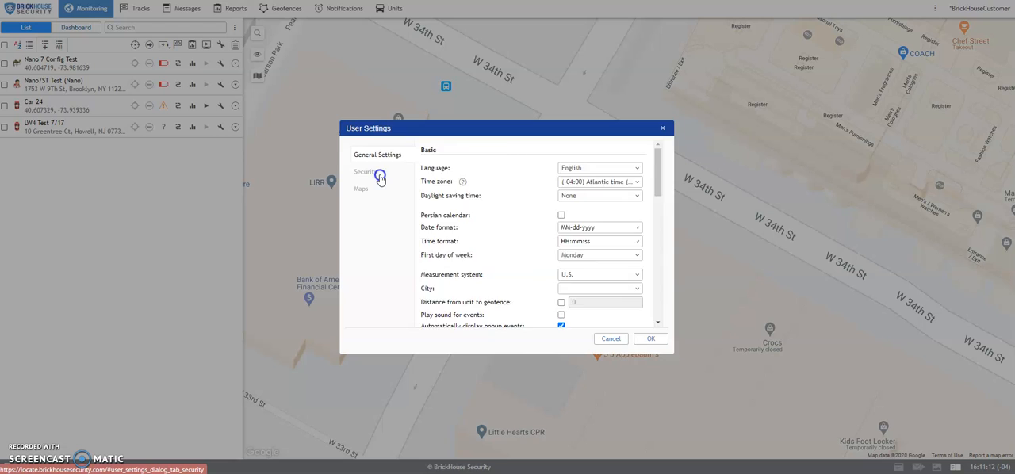
pyautogui.click(364, 172)
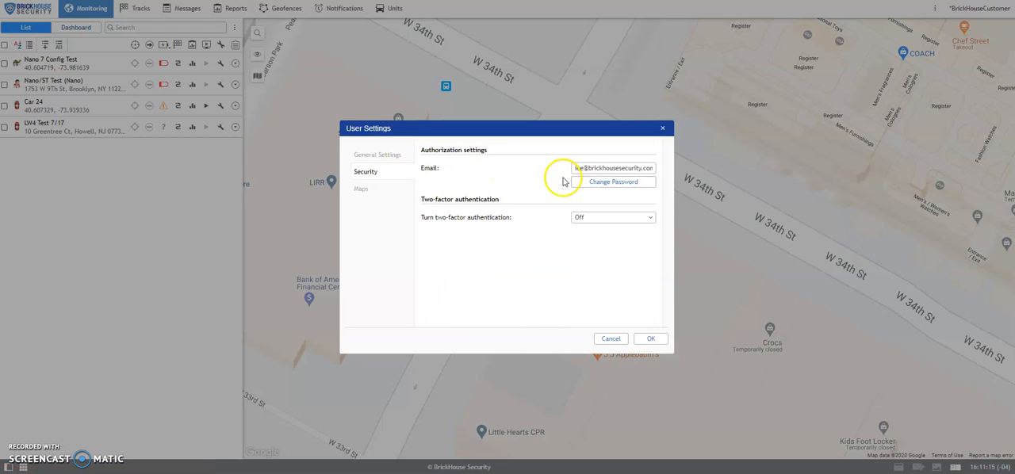
pyautogui.moveTo(619, 181)
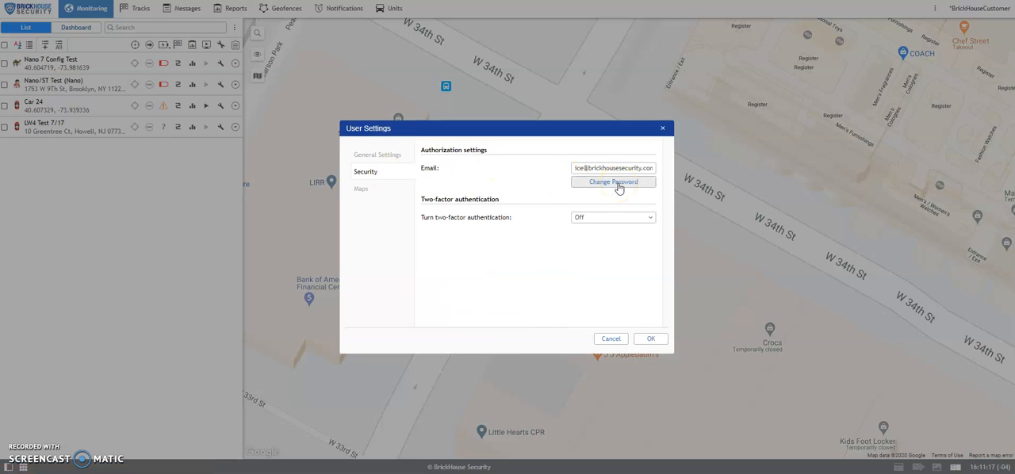
# Reveal the Change Password fields and fill the current password from saved passwords
pyautogui.click(612, 180)
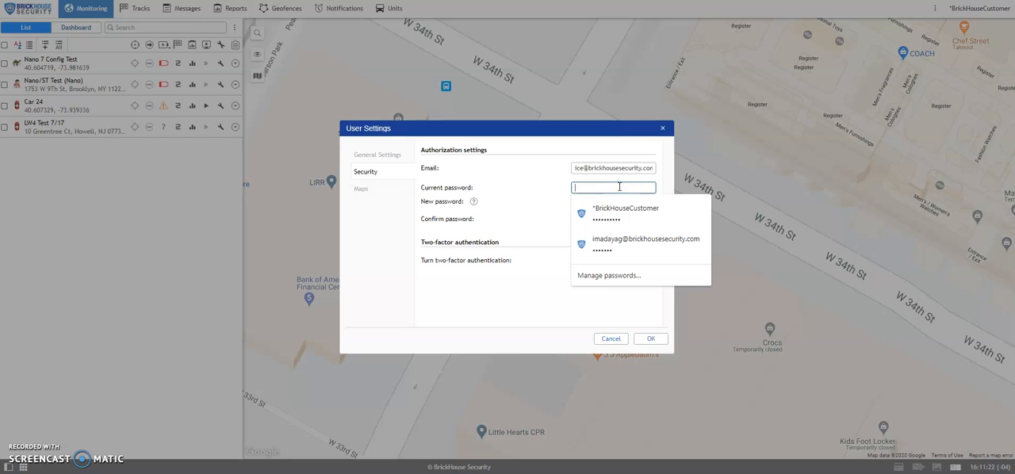
pyautogui.click(625, 209)
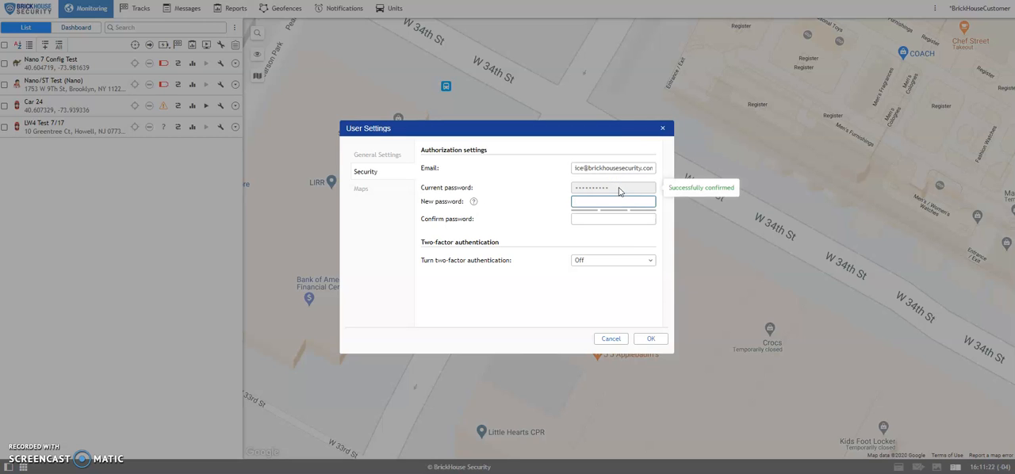
pyautogui.click(612, 219)
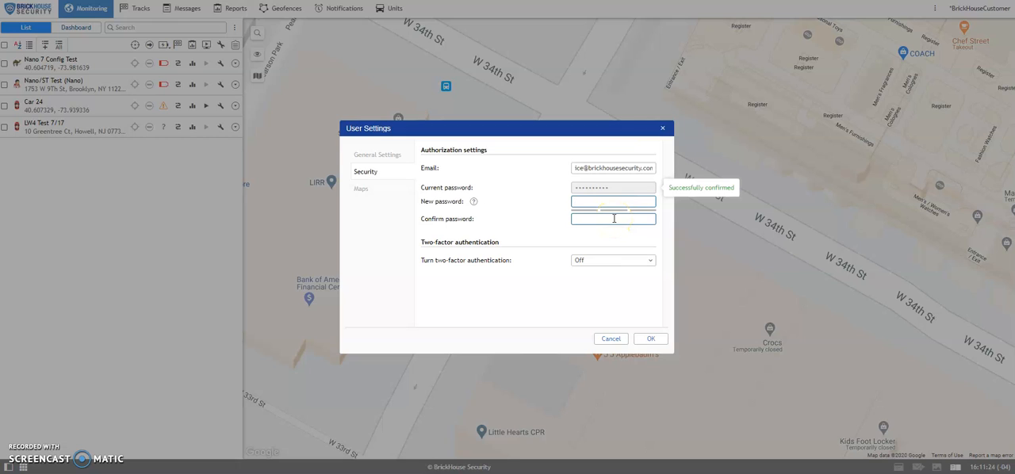
# Enter a Strong-rated new password and repeat it in the confirmation field
pyautogui.click(612, 201)
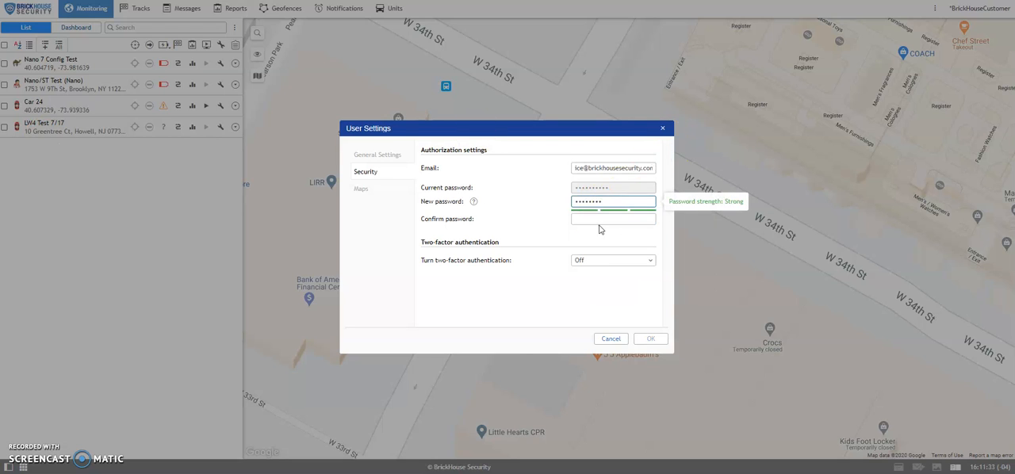
pyautogui.click(612, 218)
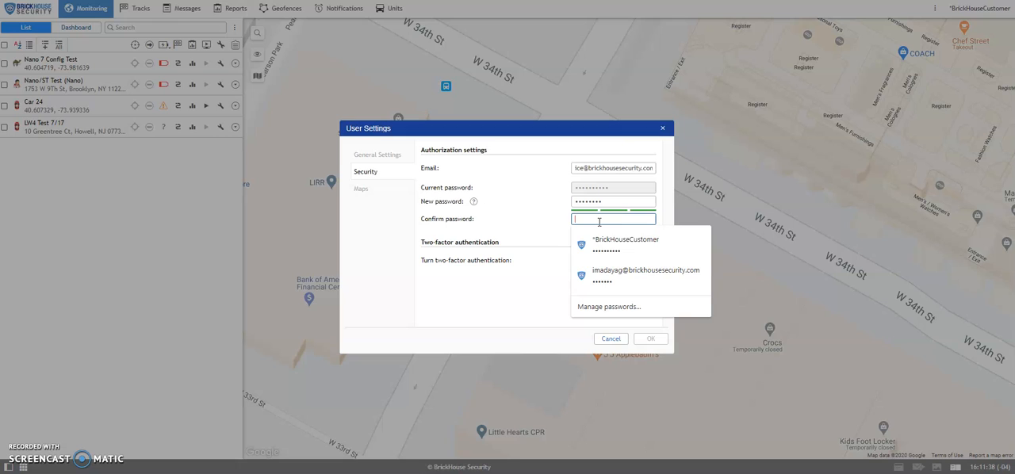
pyautogui.click(624, 241)
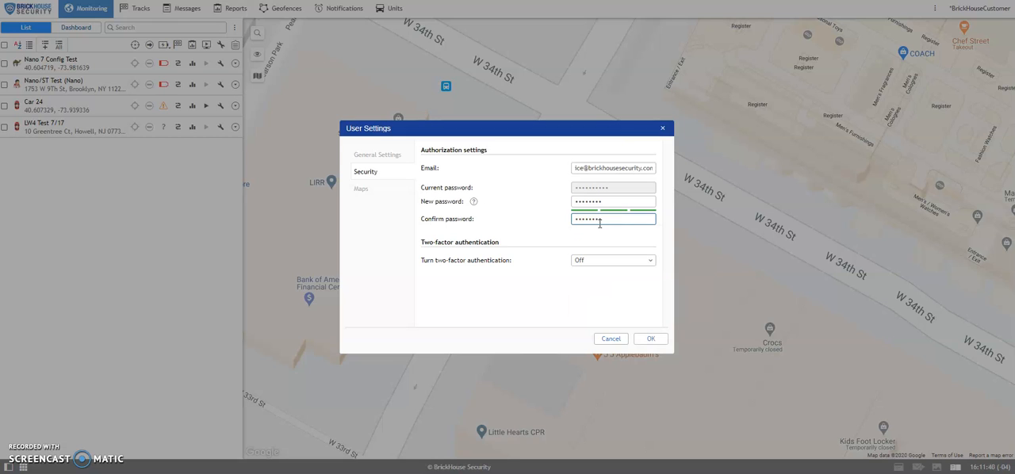
pyautogui.moveTo(601, 231)
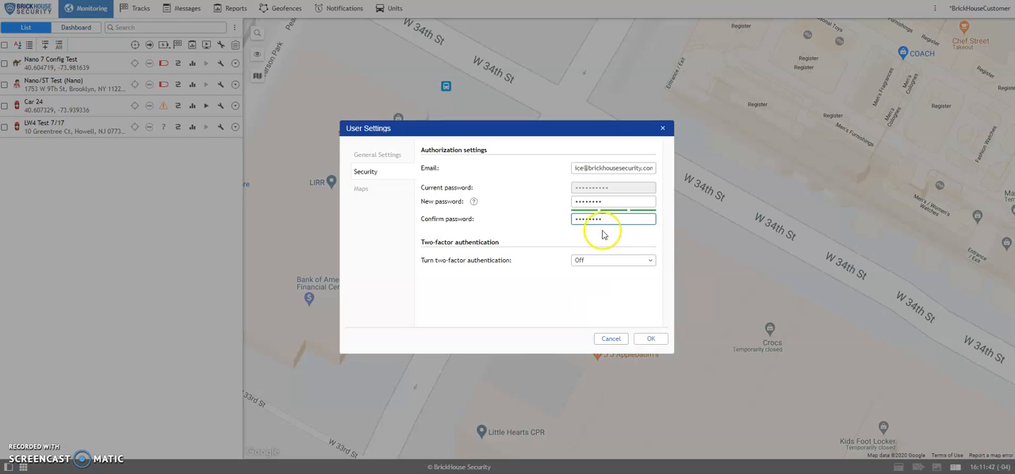